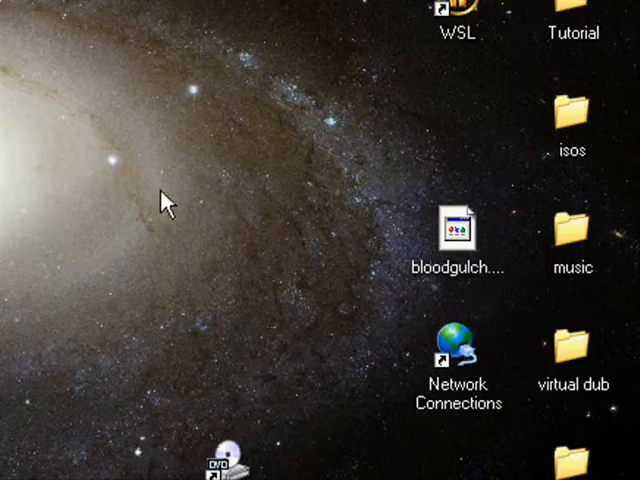
{"action": "mouse_move", "coordinate": [390, 320]}
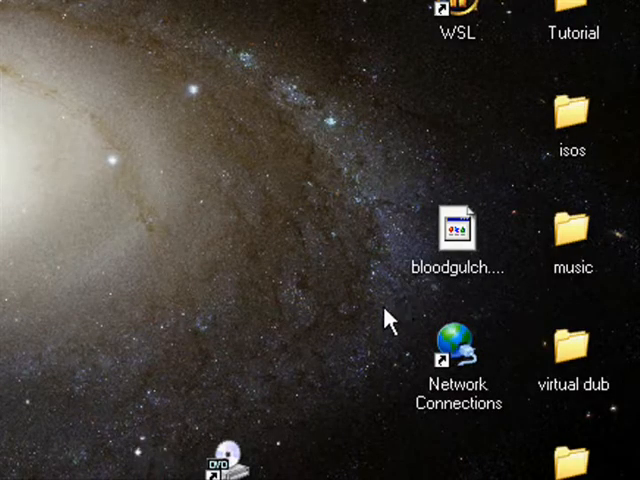
Scroll the desktop to find and open the HMT.v3.5 folder
{"action": "scroll", "scroll_direction": "down", "scroll_amount": 3}
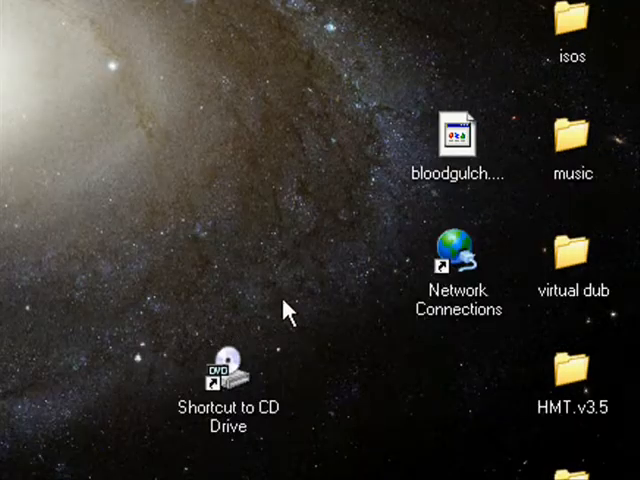
{"action": "scroll", "scroll_direction": "down", "scroll_amount": 3}
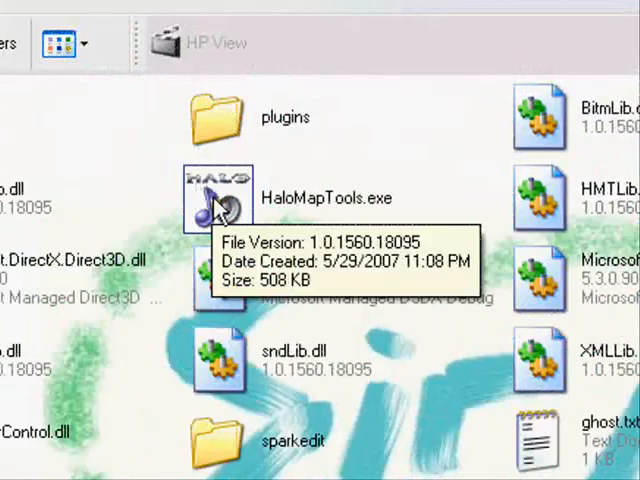
Launch HaloMapTools.exe from the HMT.v3.5 folder
{"action": "double_click", "coordinate": [220, 190]}
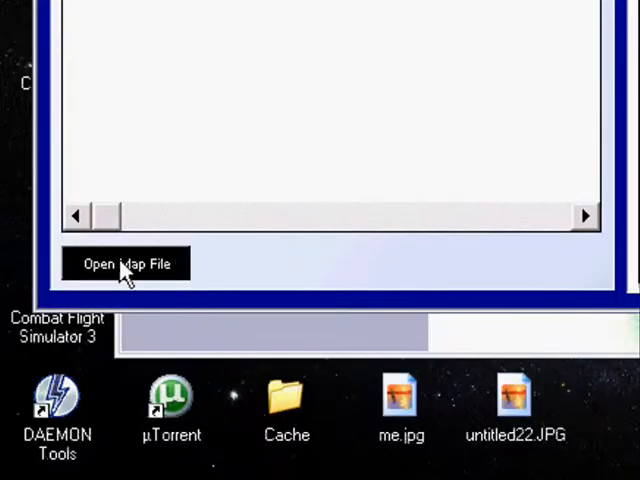
Open bloodgulch.map from the MAPS folder
{"action": "left_click", "coordinate": [125, 263]}
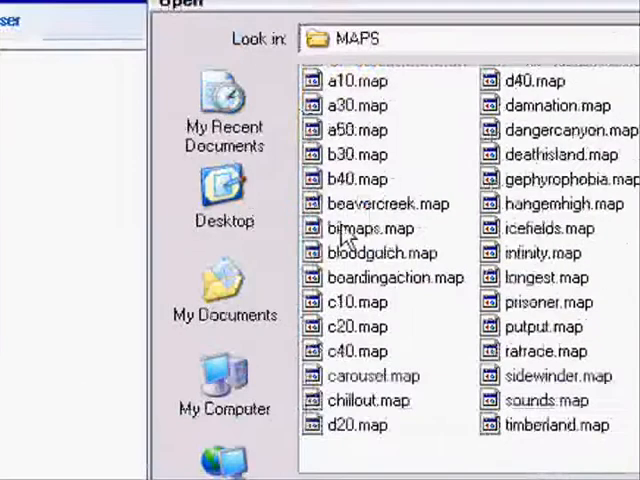
{"action": "left_click", "coordinate": [472, 132]}
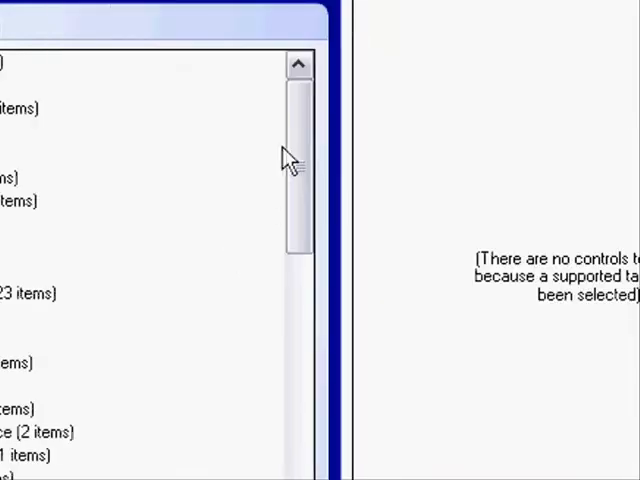
Open the vehicles\warthog\shaders\warthog windshield tag under [sgla] Shader Glass
{"action": "scroll", "scroll_direction": "down", "scroll_amount": 3}
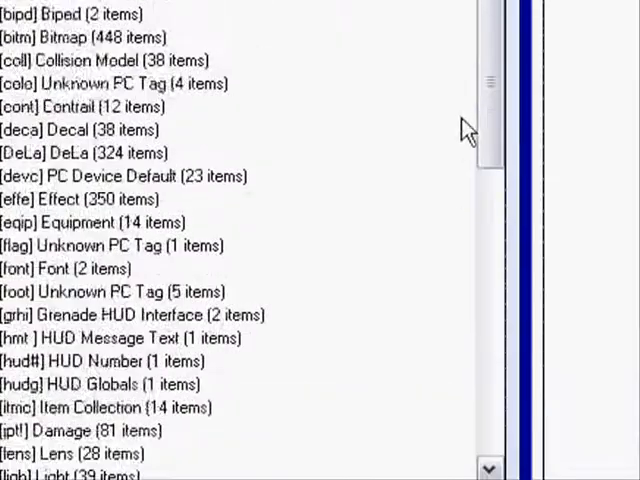
{"action": "scroll", "scroll_direction": "down", "scroll_amount": 3}
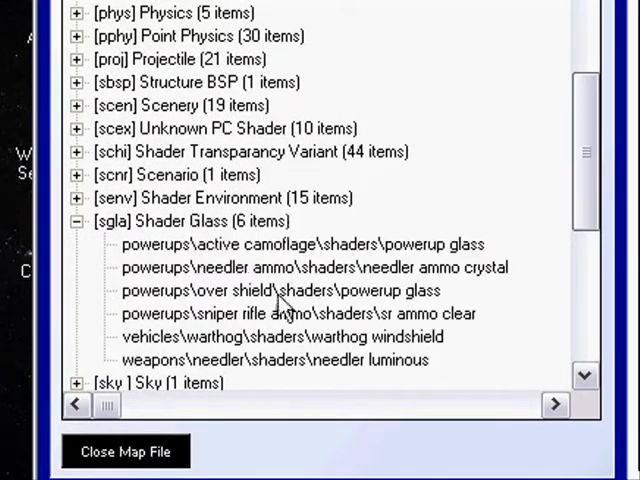
{"action": "mouse_move", "coordinate": [300, 340]}
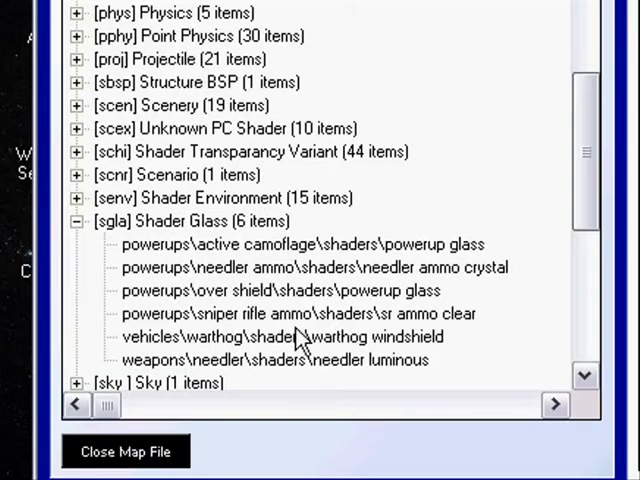
{"action": "mouse_move", "coordinate": [435, 283]}
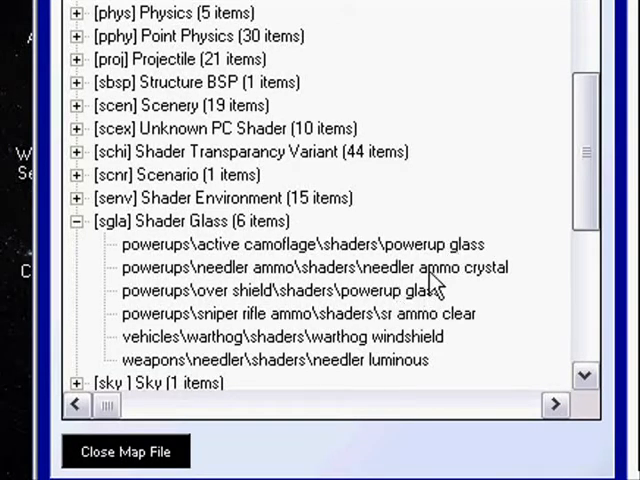
{"action": "left_click", "coordinate": [283, 337]}
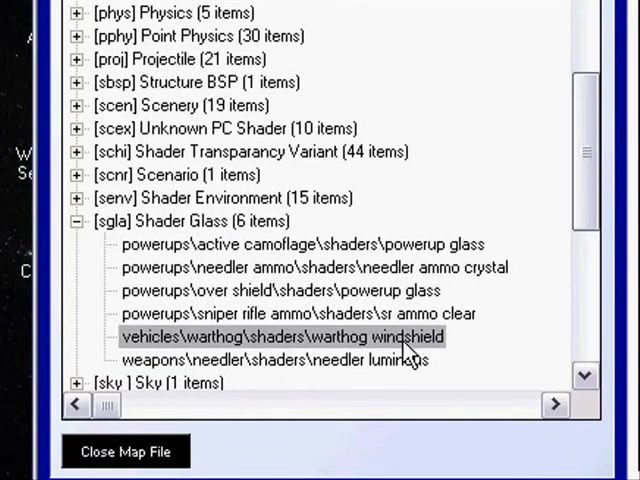
{"action": "double_click", "coordinate": [283, 336]}
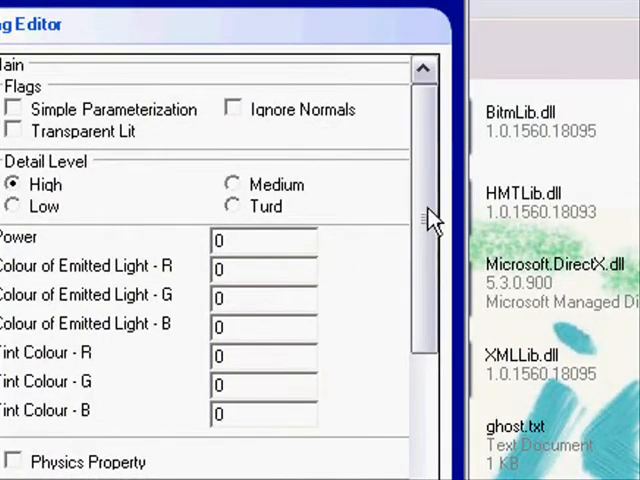
{"action": "scroll", "scroll_direction": "down", "scroll_amount": 3}
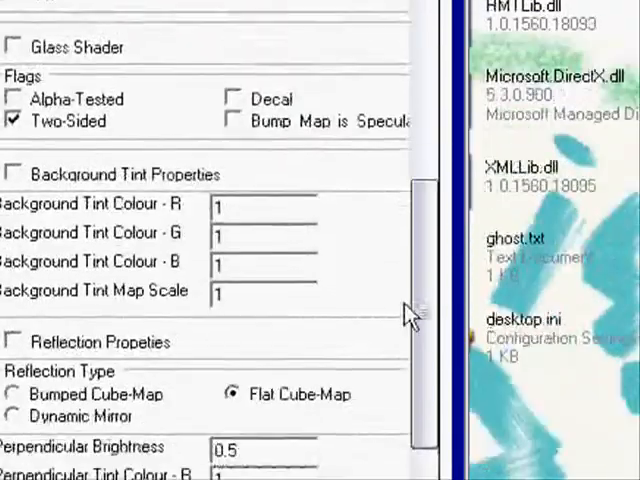
{"action": "scroll", "scroll_direction": "down", "scroll_amount": 3}
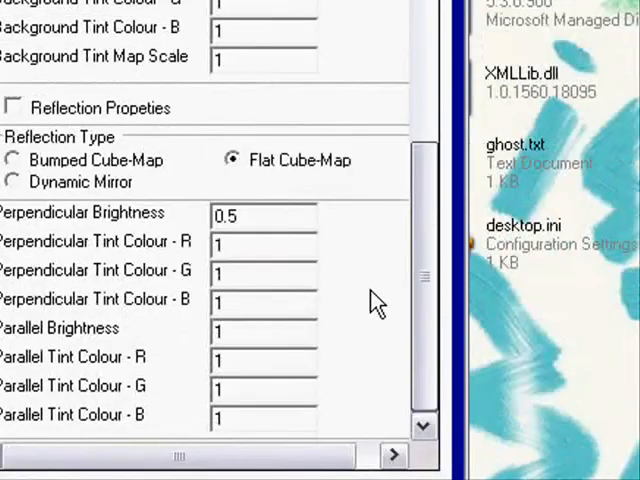
{"action": "scroll", "scroll_direction": "up", "scroll_amount": 3}
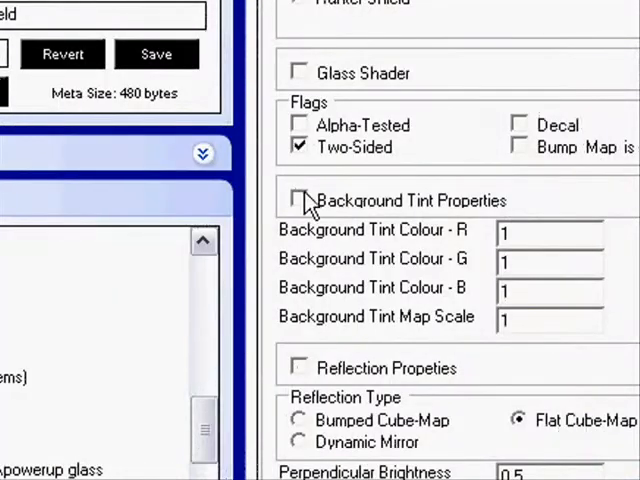
Enable Background Tint and set its colour to R 1, G 0.1, B 0.02
{"action": "left_click", "coordinate": [300, 200]}
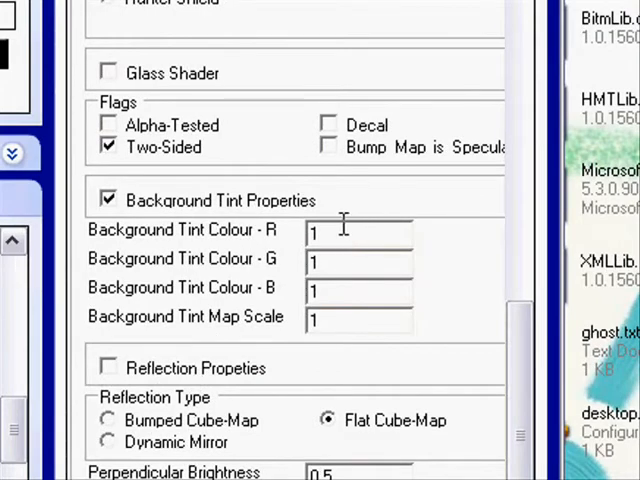
{"action": "left_click", "coordinate": [340, 233]}
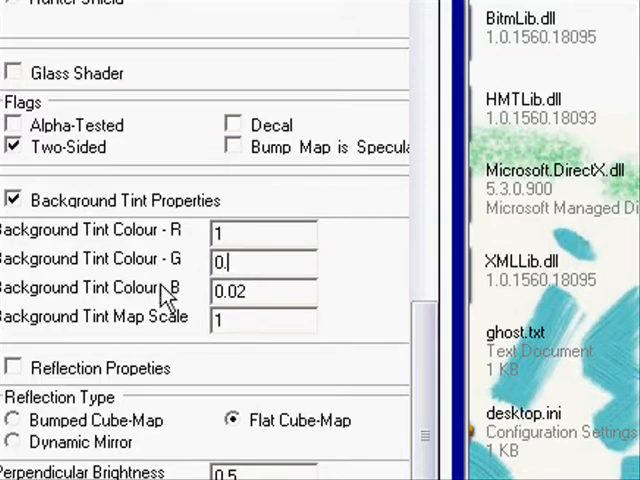
{"action": "type", "text": "1"}
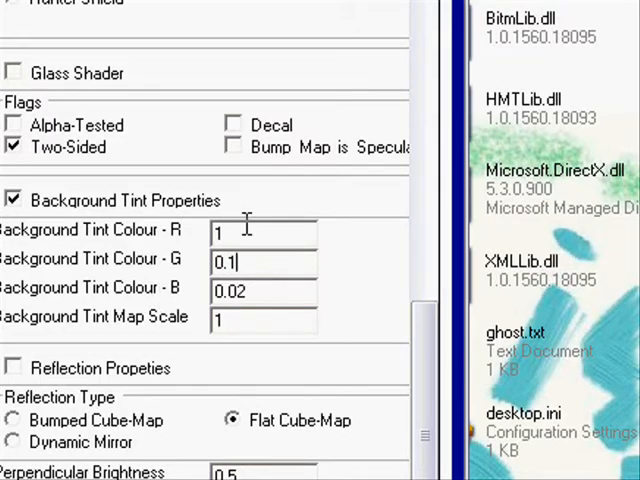
{"action": "scroll", "scroll_direction": "down", "scroll_amount": 3}
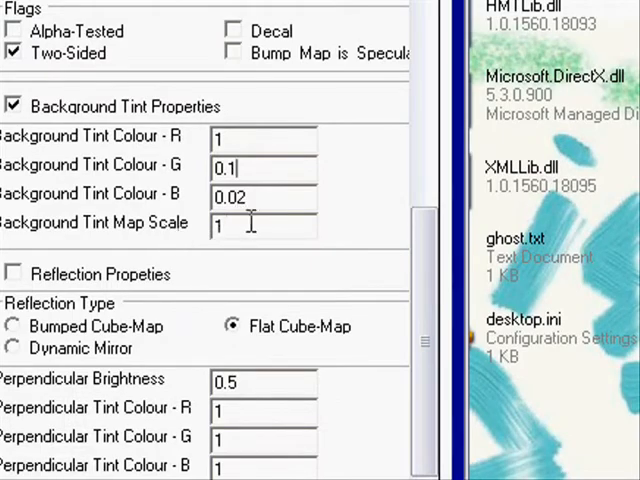
{"action": "scroll", "scroll_direction": "down", "scroll_amount": 3}
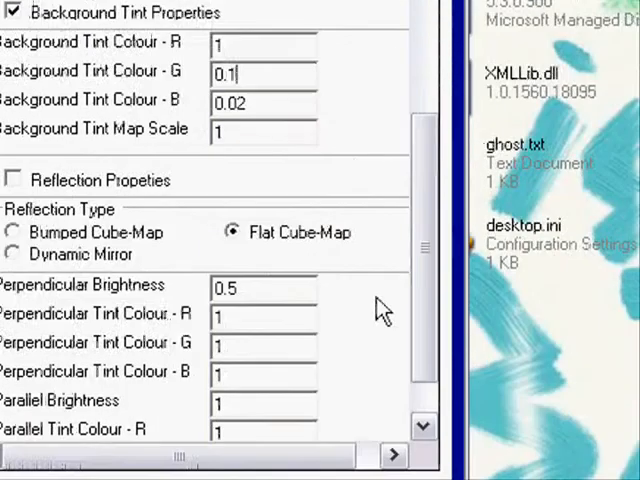
{"action": "scroll", "scroll_direction": "up", "scroll_amount": 3}
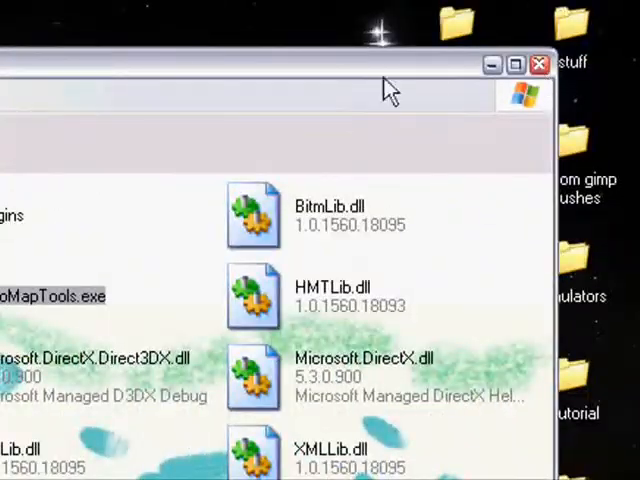
Close Halo Map Tools and return to the HMT.v3.5 folder
{"action": "scroll", "scroll_direction": "down", "scroll_amount": 3}
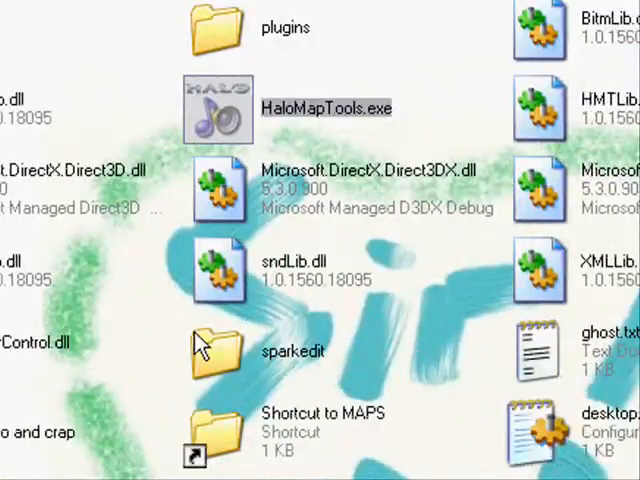